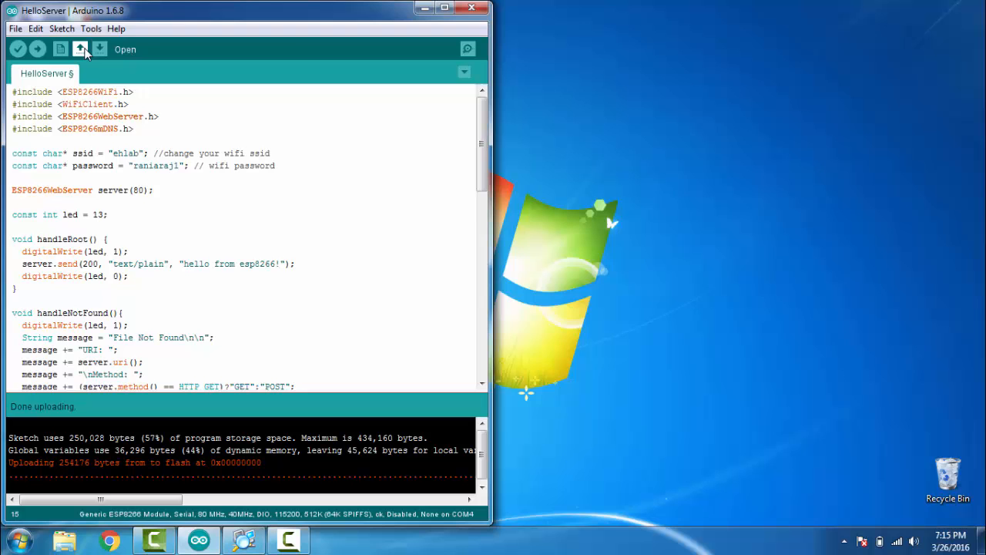
Show the Tools > Port list to confirm the ESP8266 is on COM4.
click(90, 28)
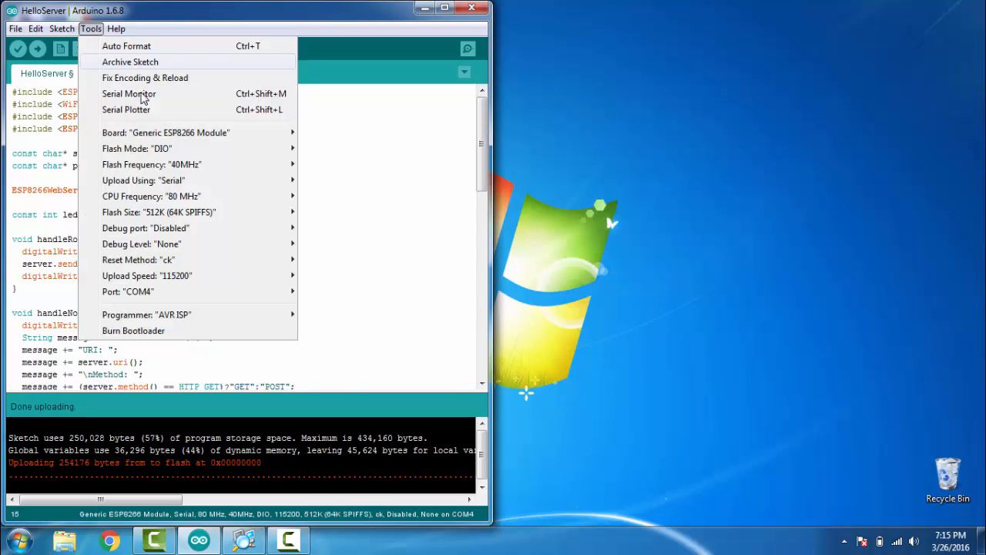
click(166, 132)
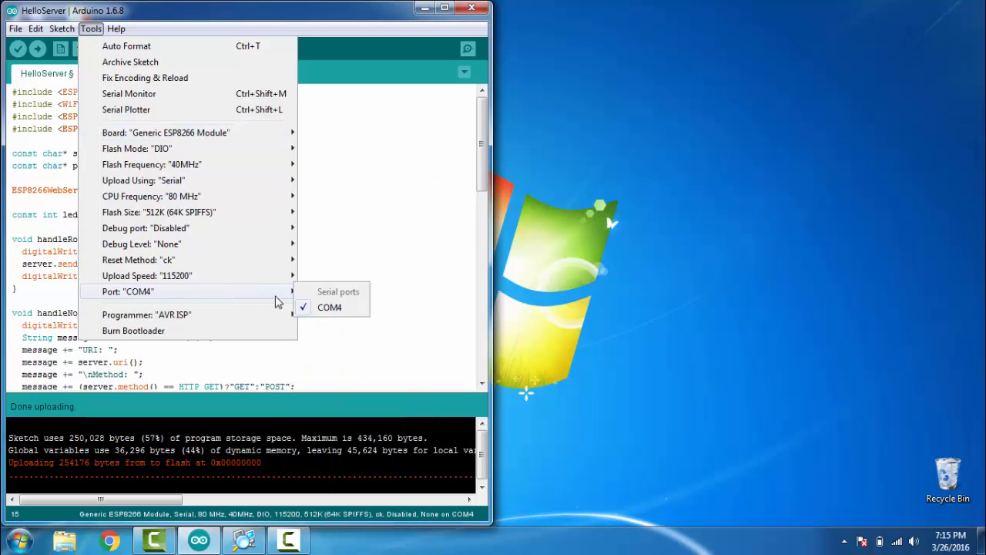
mouse_move(397, 297)
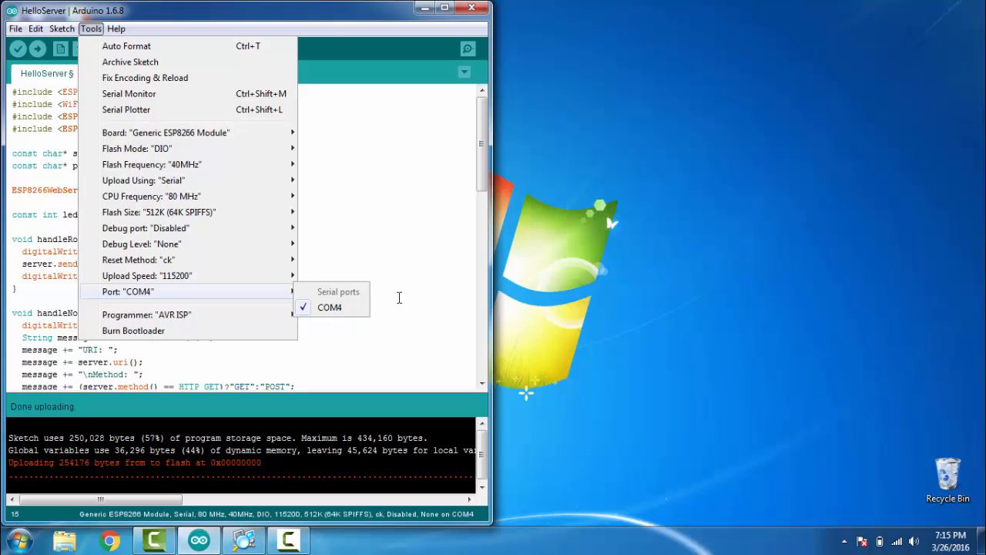
click(15, 28)
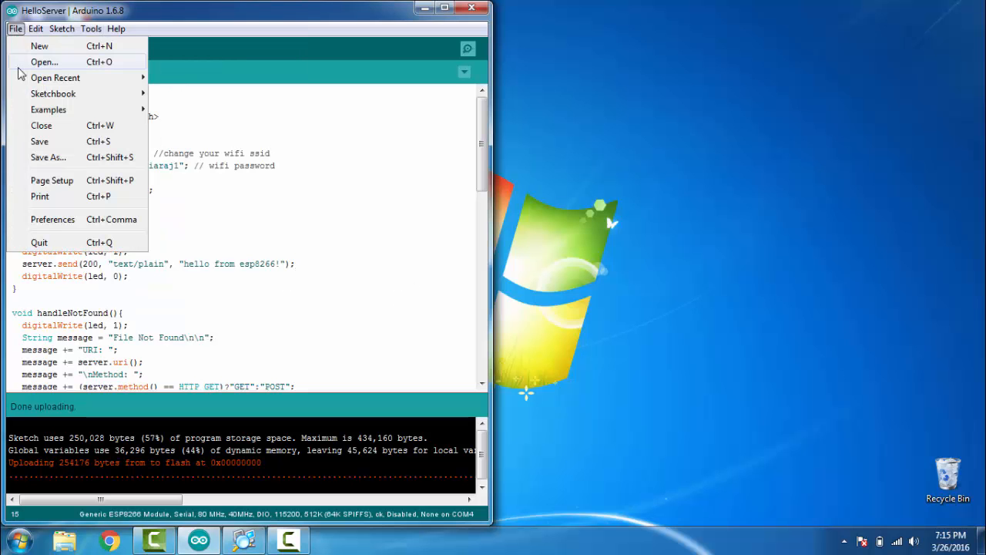
click(47, 107)
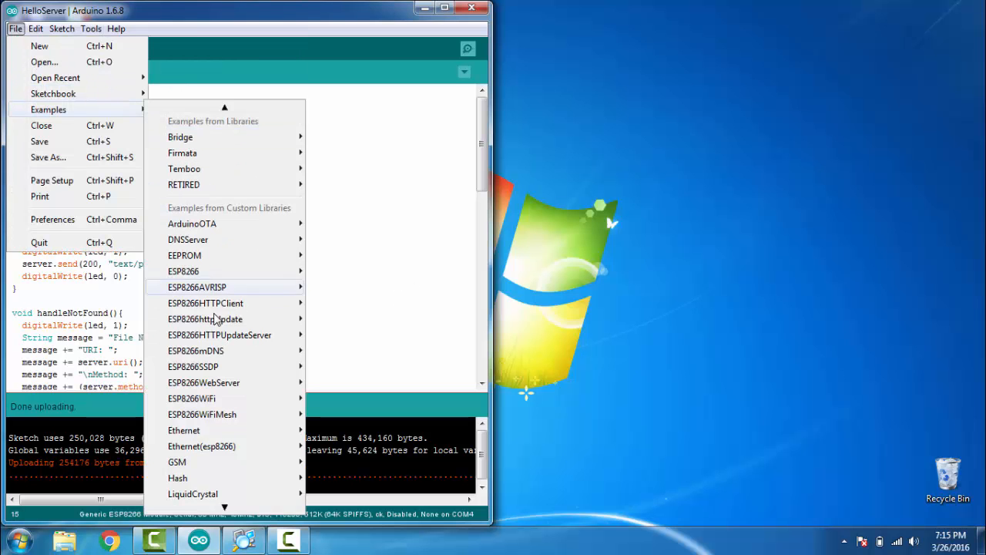
mouse_move(191, 397)
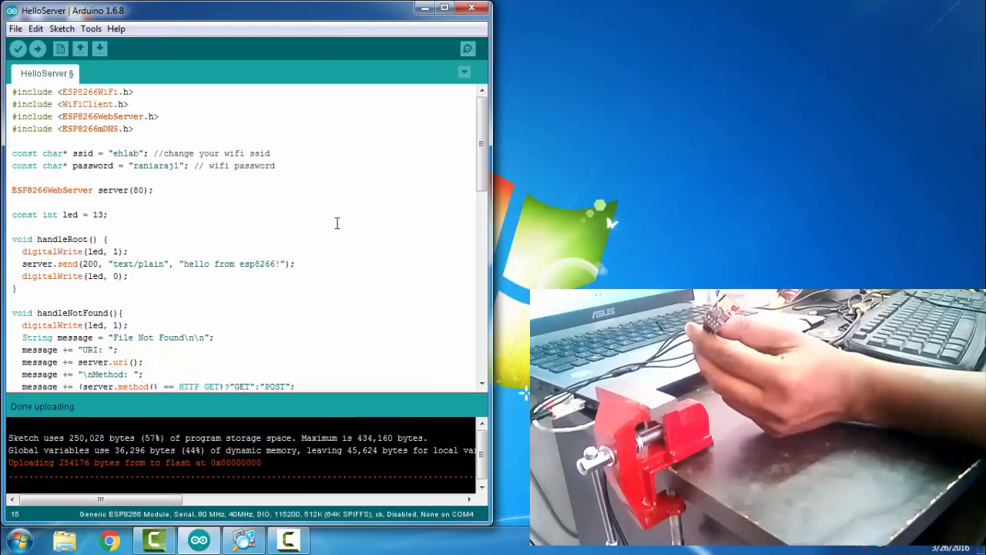
double_click(125, 153)
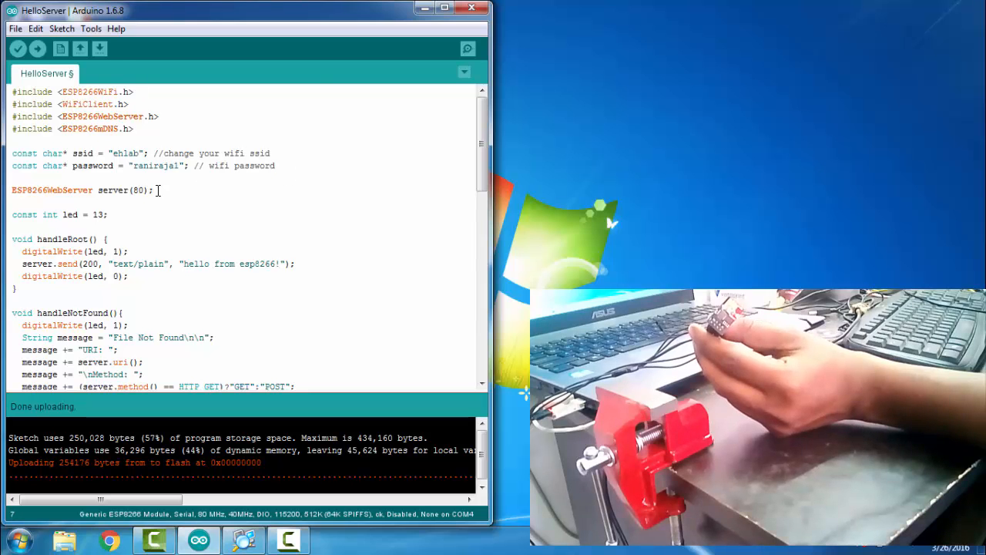
click(37, 47)
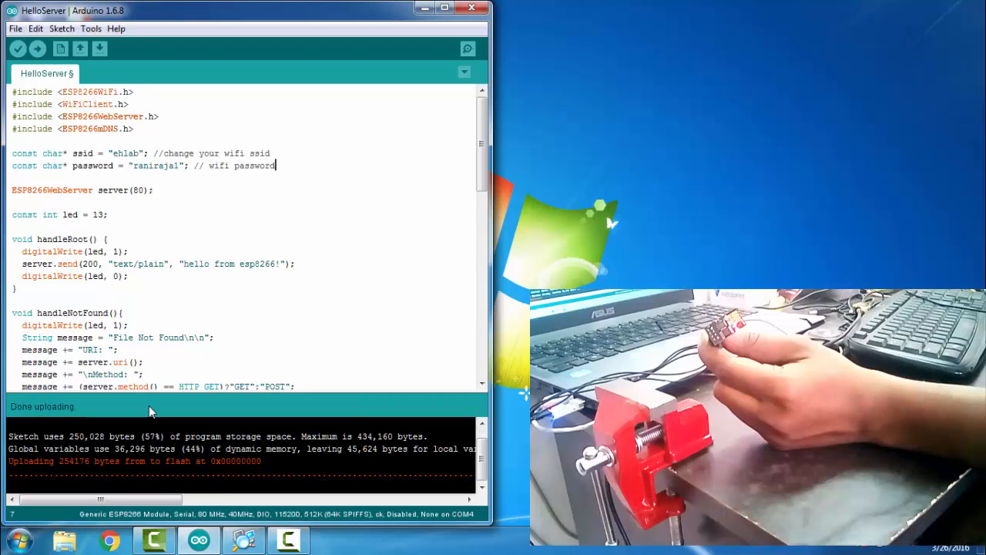
mouse_move(84, 415)
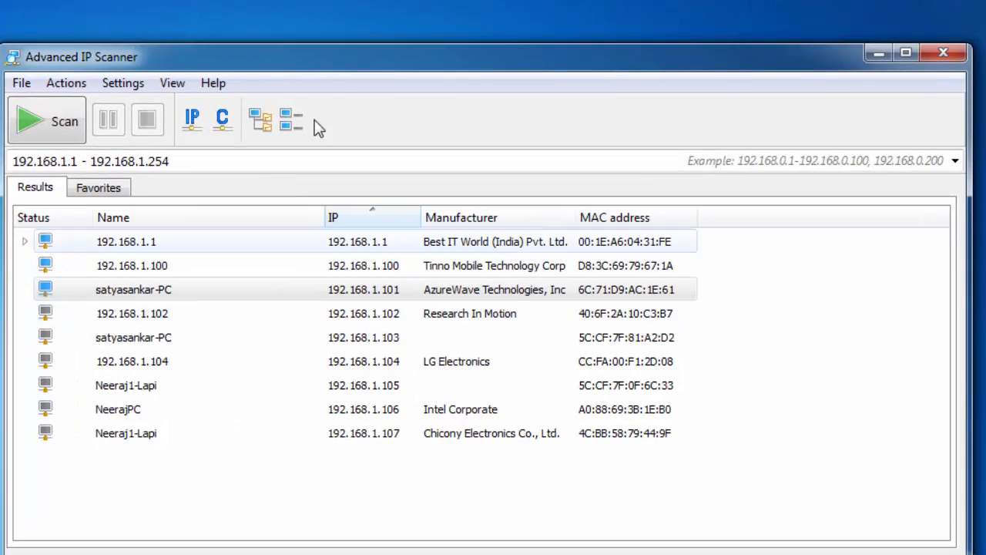
Rescan the network and highlight the 'hello from esp8266!' reply from 192.168.1.103.
click(46, 120)
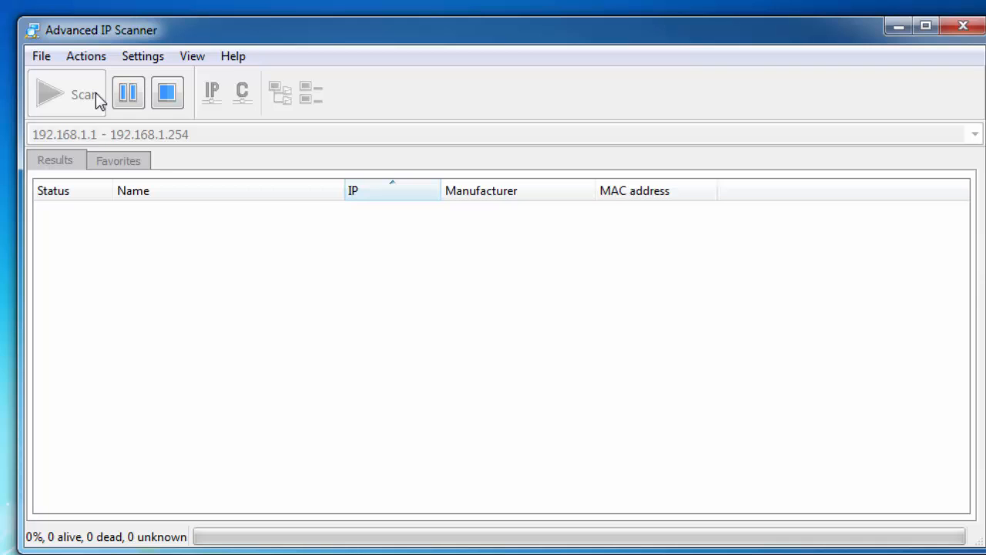
click(68, 93)
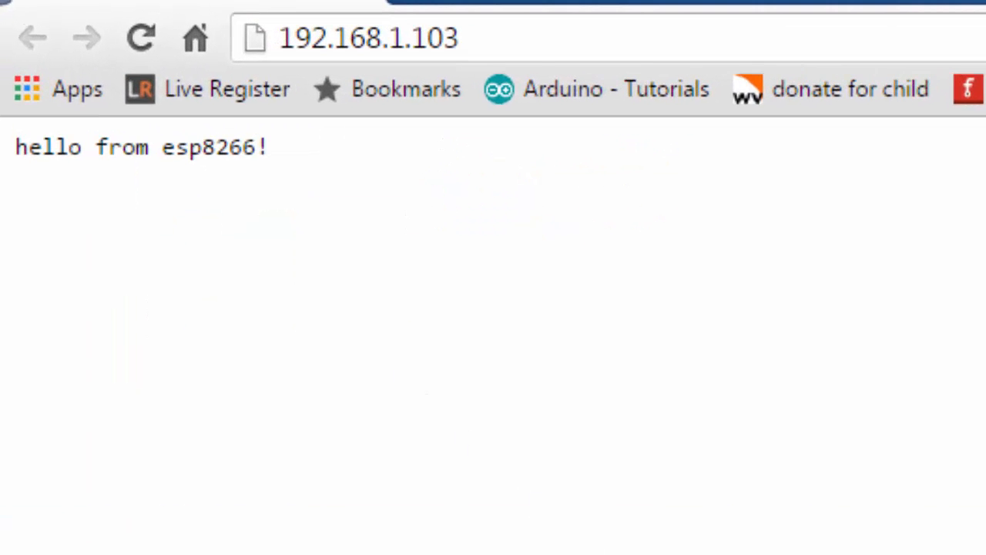
drag(43, 148, 268, 148)
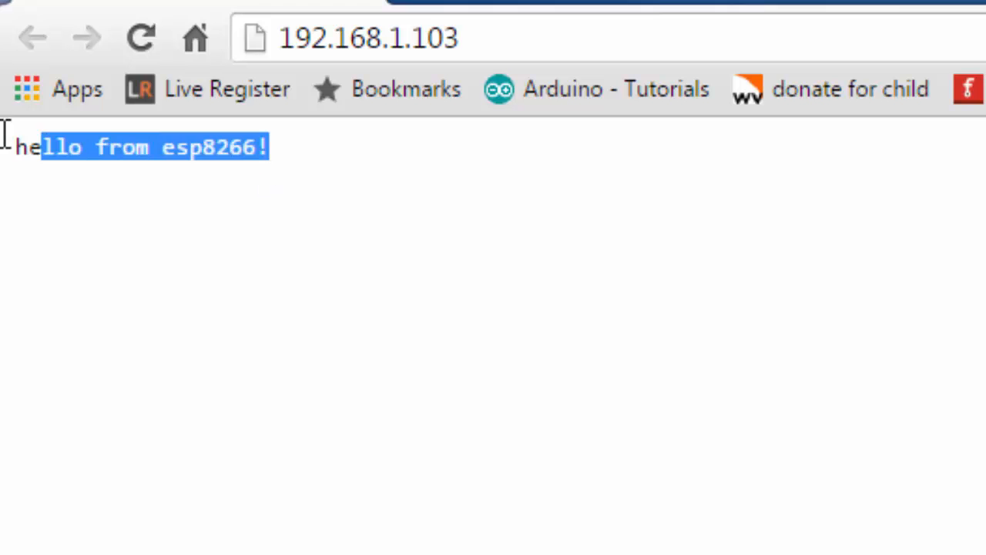
click(368, 37)
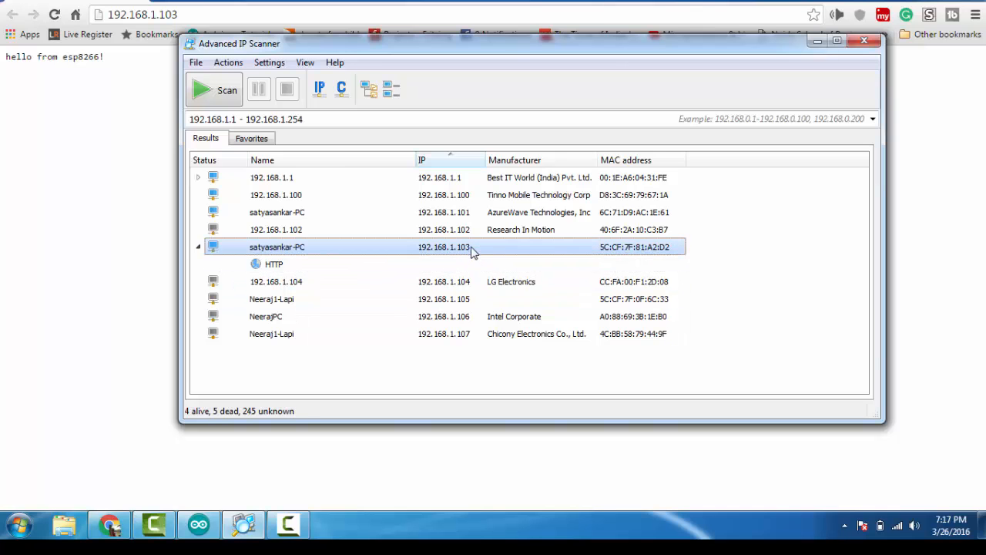
mouse_move(327, 451)
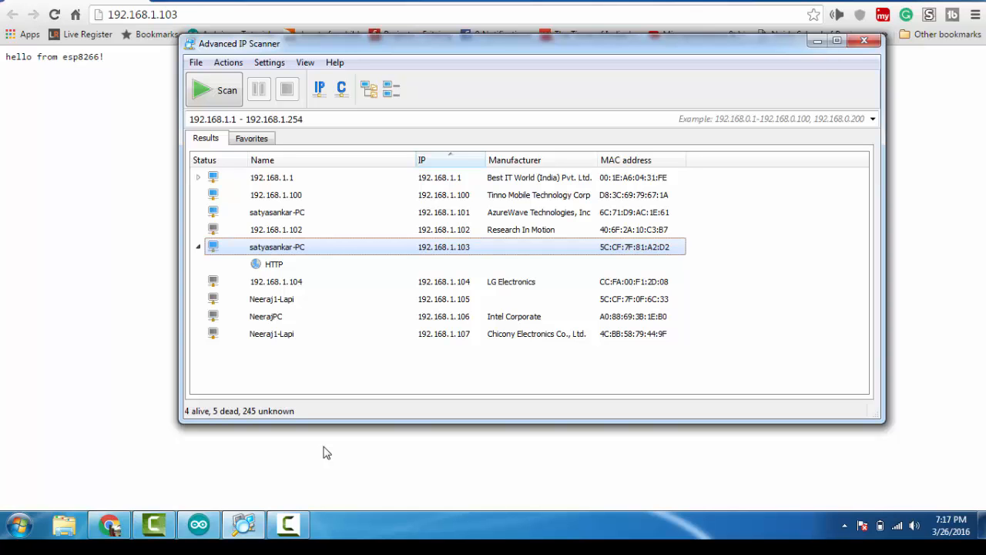
Bring the Chrome page at 192.168.1.103 reading 'hello from esp8266!' to the front.
click(108, 524)
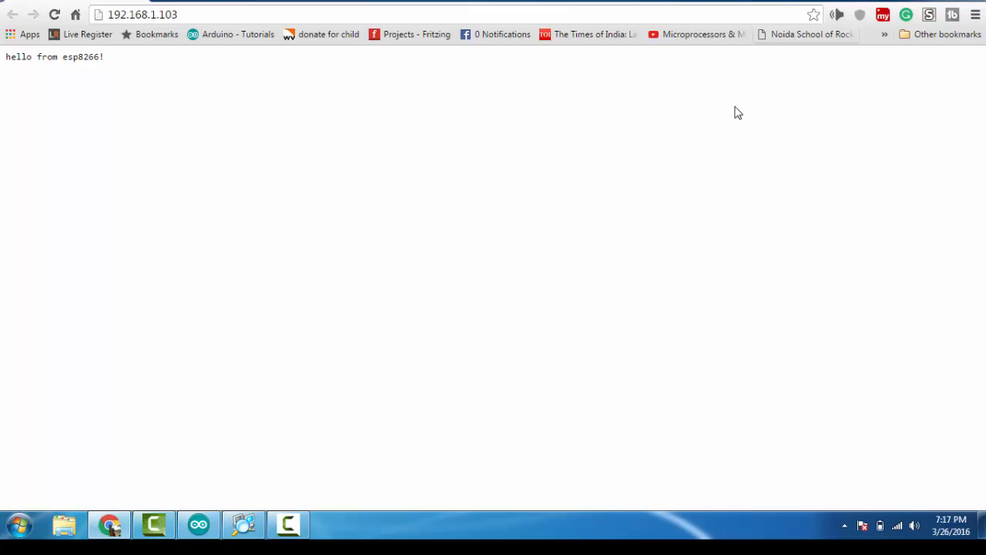